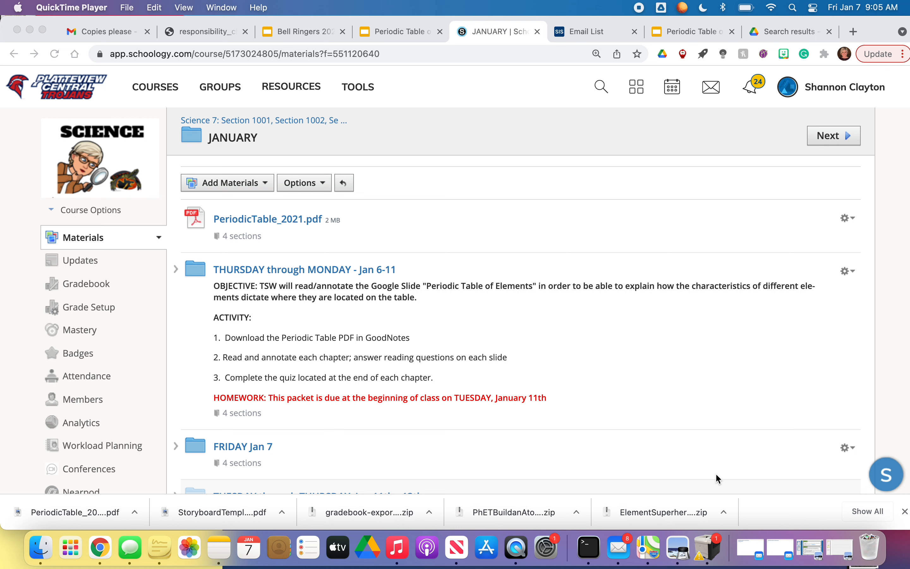
mouse_move(367, 278)
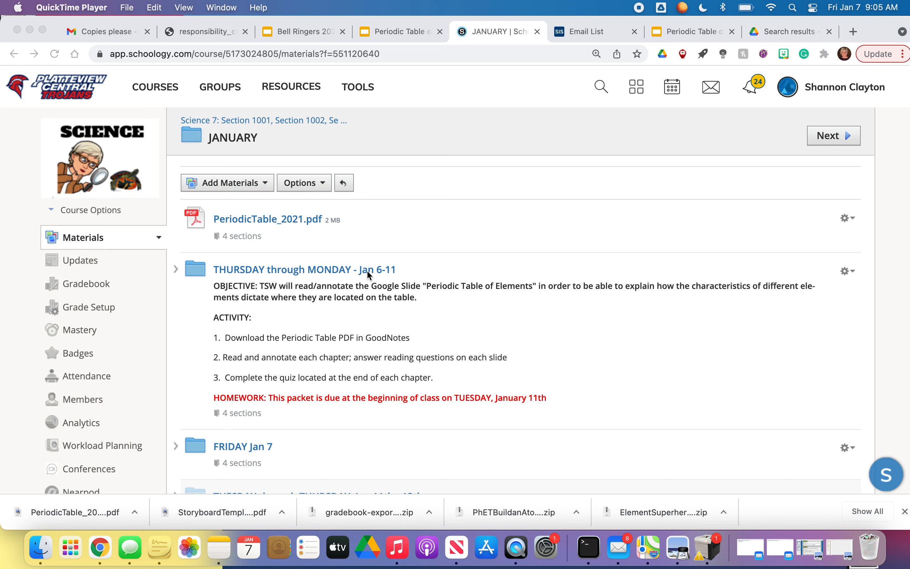
mouse_move(424, 296)
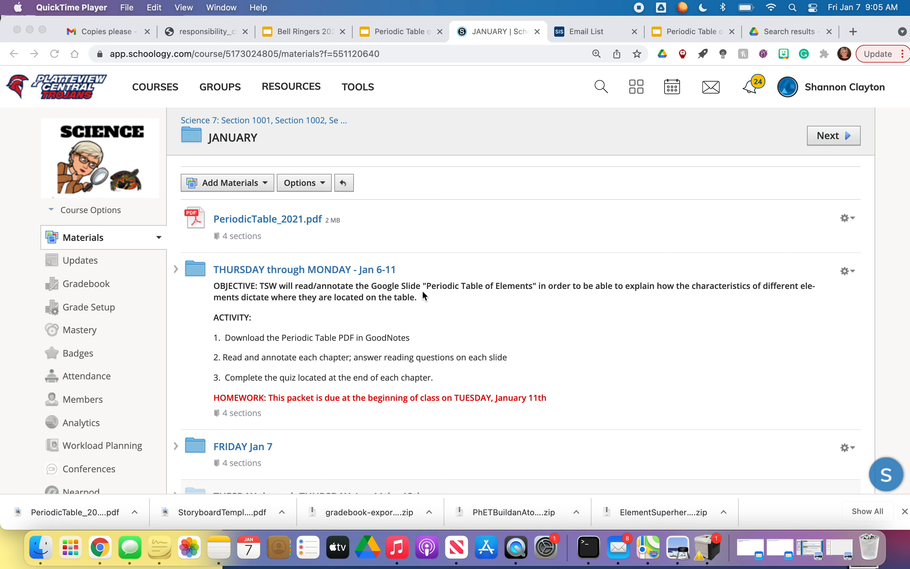
mouse_move(290, 281)
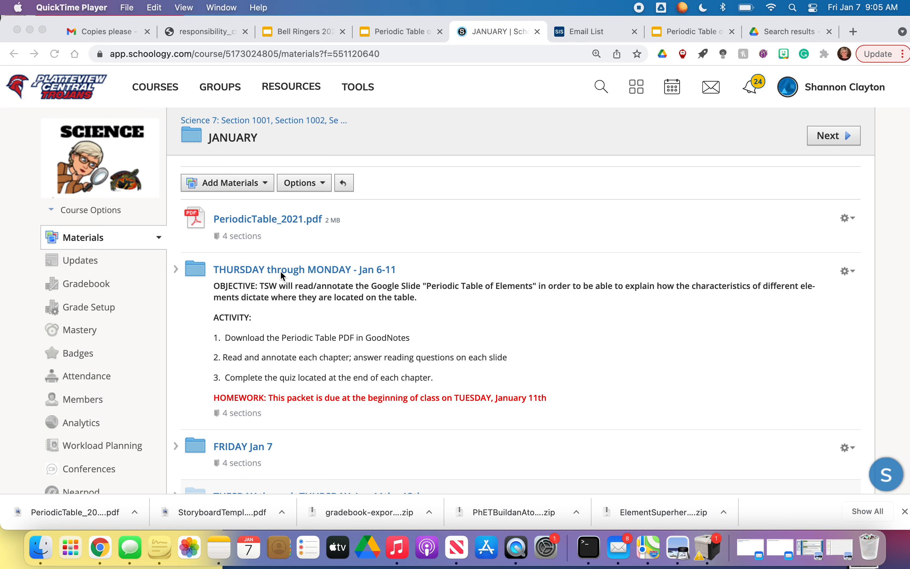
mouse_move(287, 323)
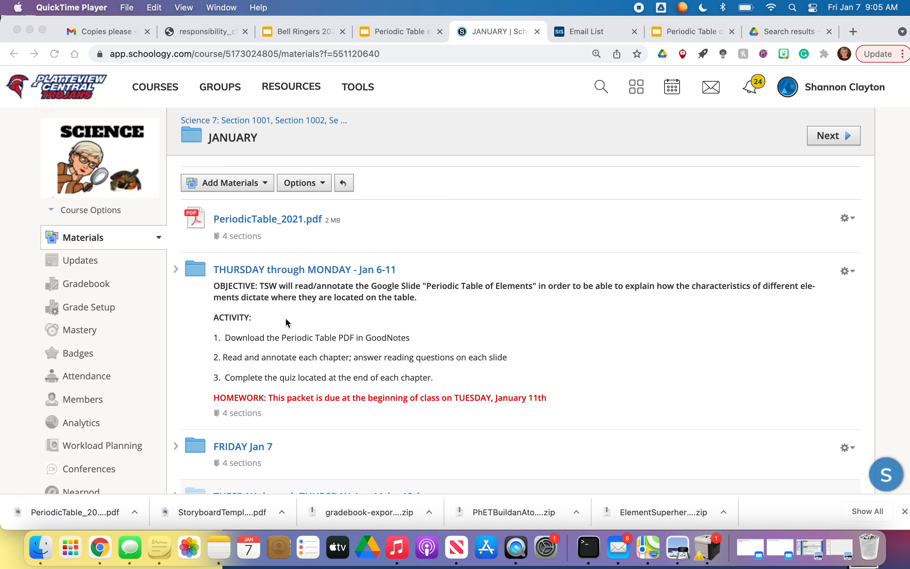
mouse_move(308, 407)
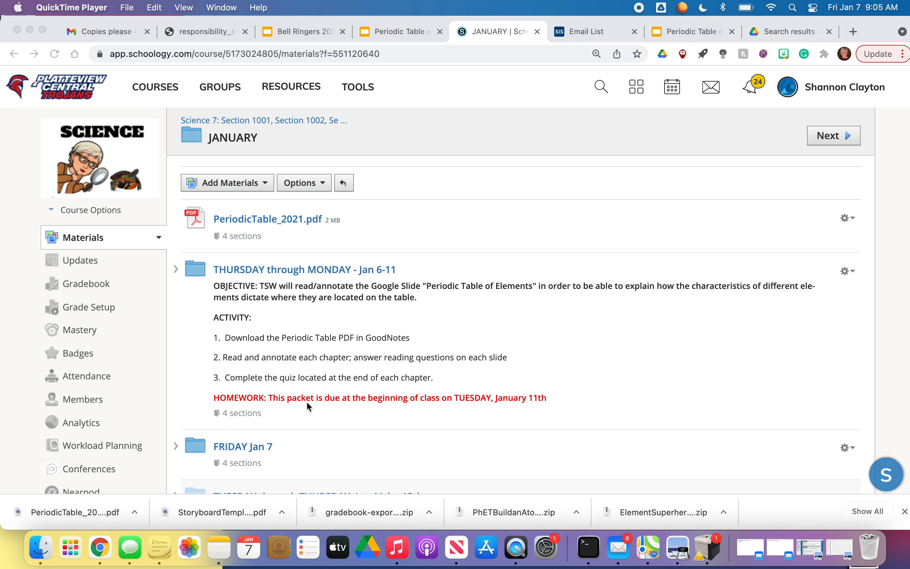
mouse_move(330, 307)
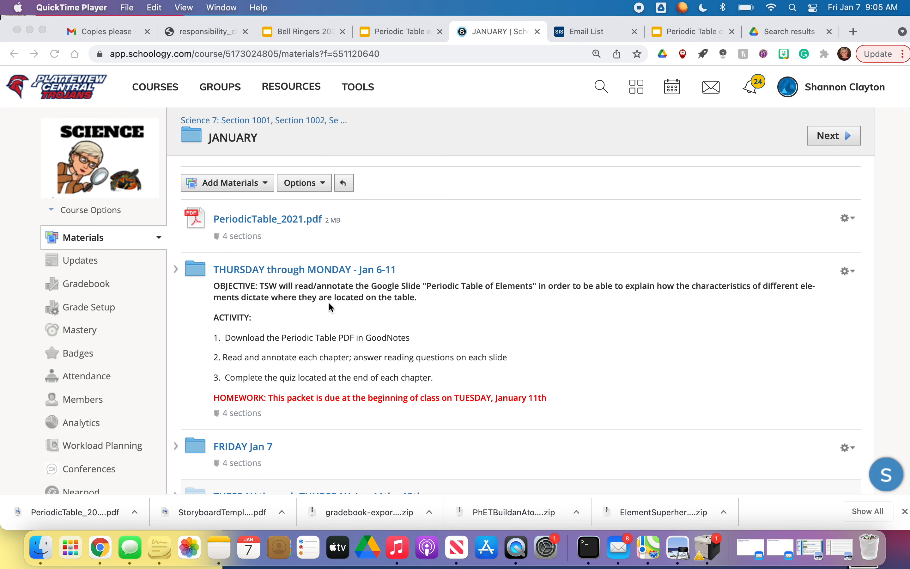
mouse_move(286, 224)
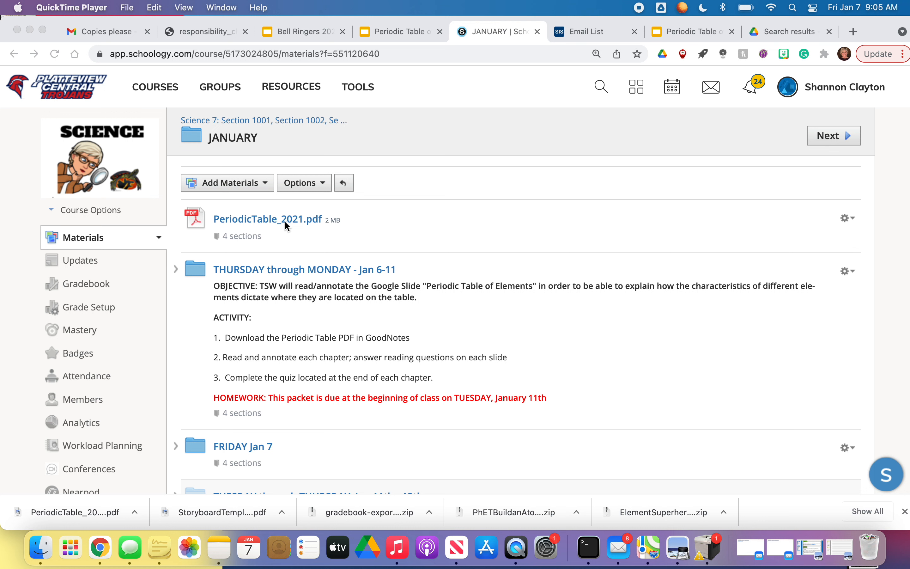
- View the full-colour PeriodicTable_2021.pdf, then return to the Schoology January folder
left_click(105, 32)
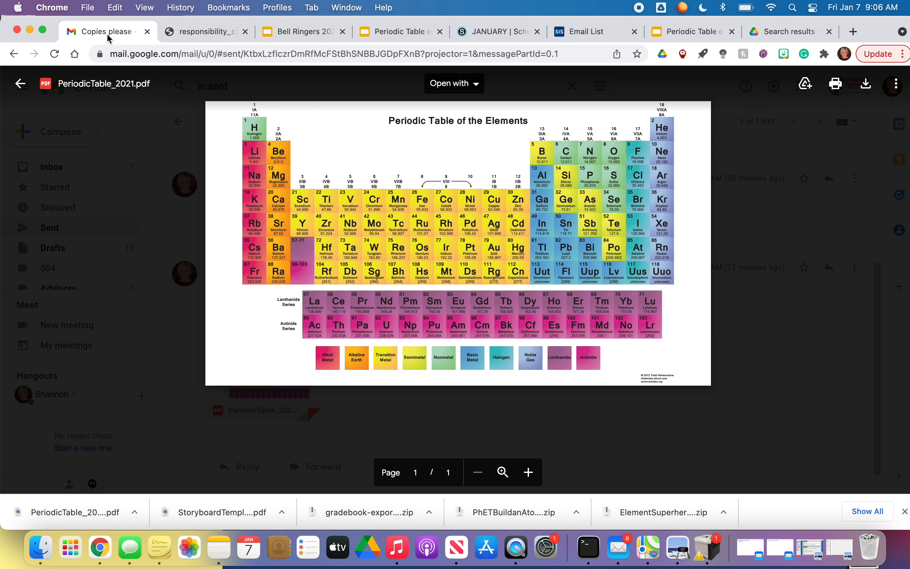
mouse_move(216, 163)
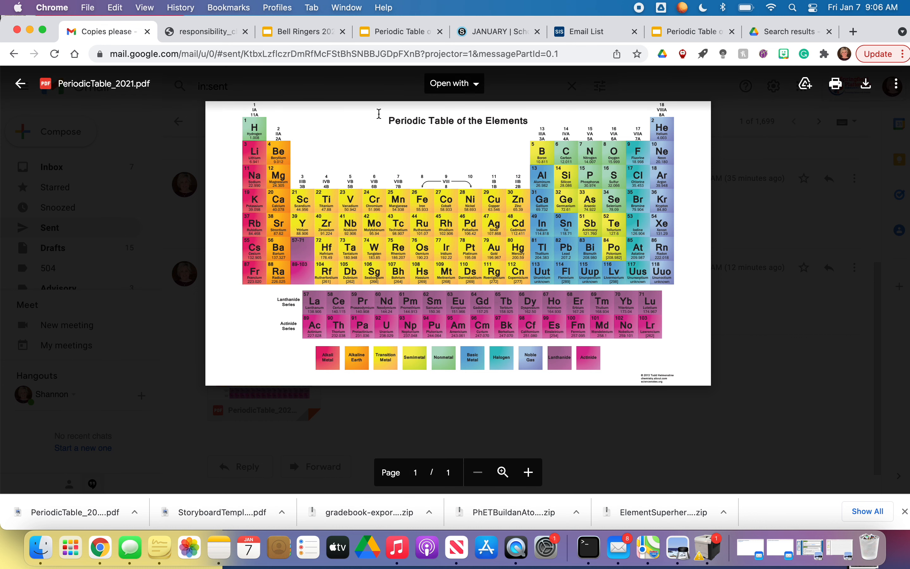
mouse_move(500, 110)
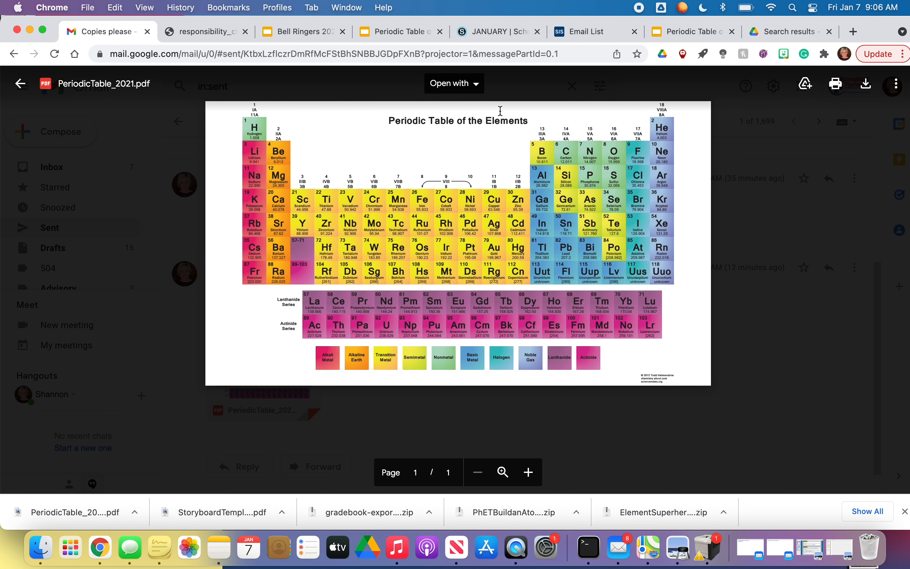
mouse_move(366, 346)
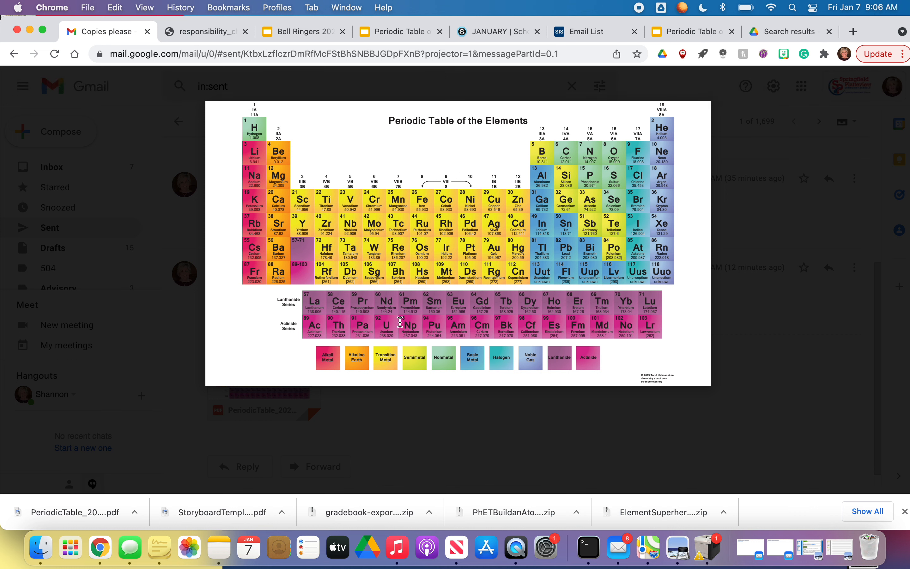
mouse_move(356, 337)
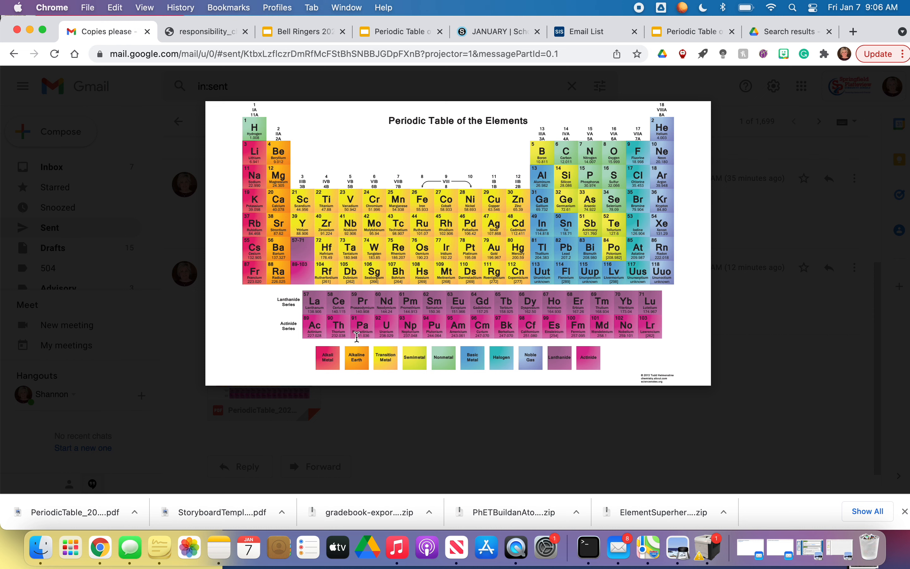
mouse_move(454, 250)
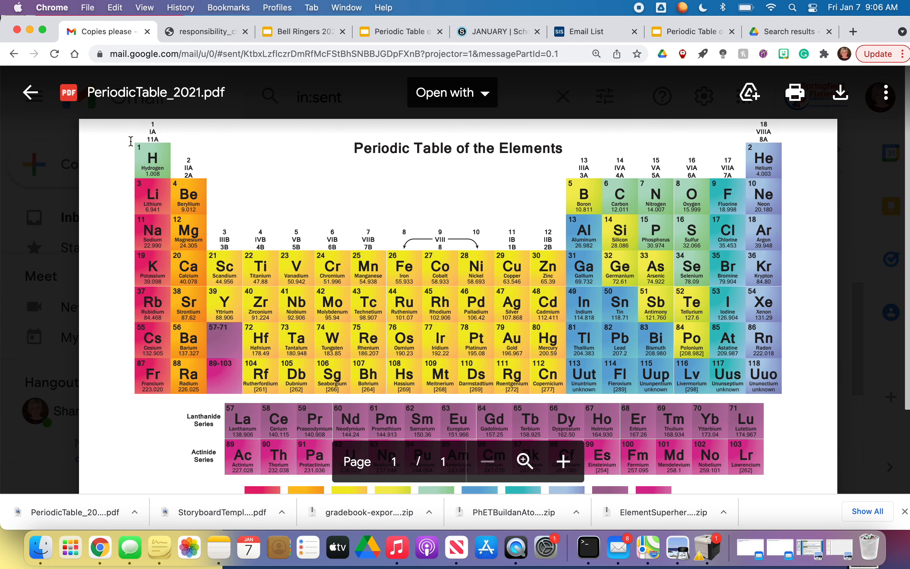
mouse_move(135, 145)
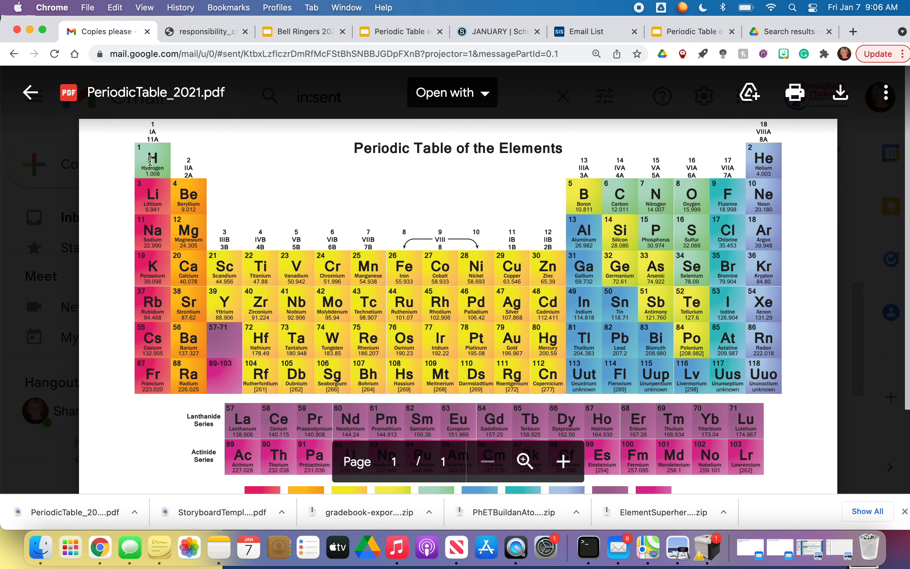
mouse_move(164, 167)
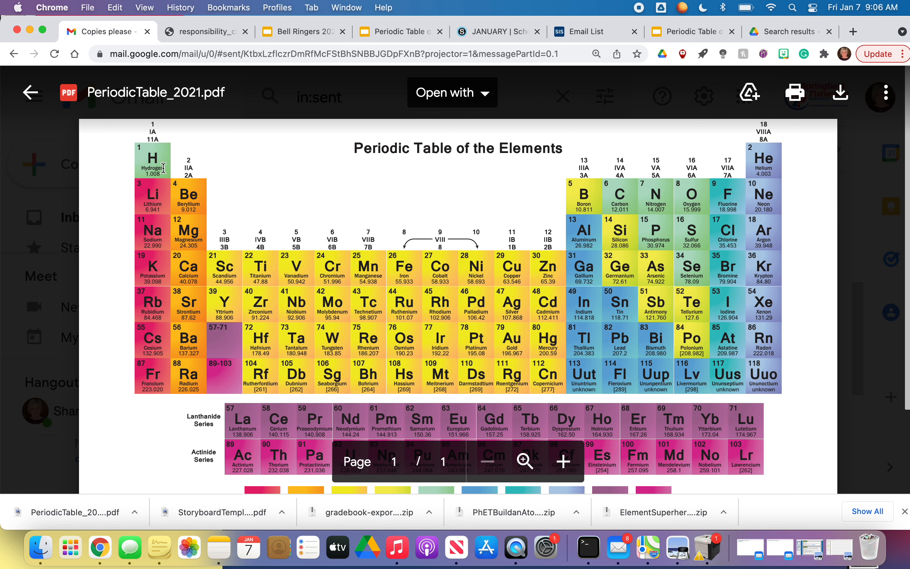
mouse_move(144, 179)
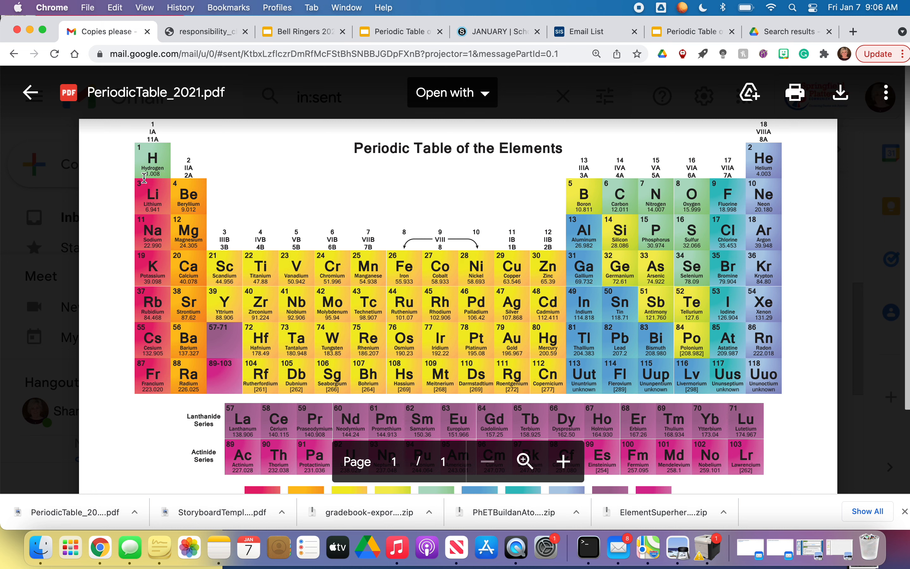
mouse_move(153, 172)
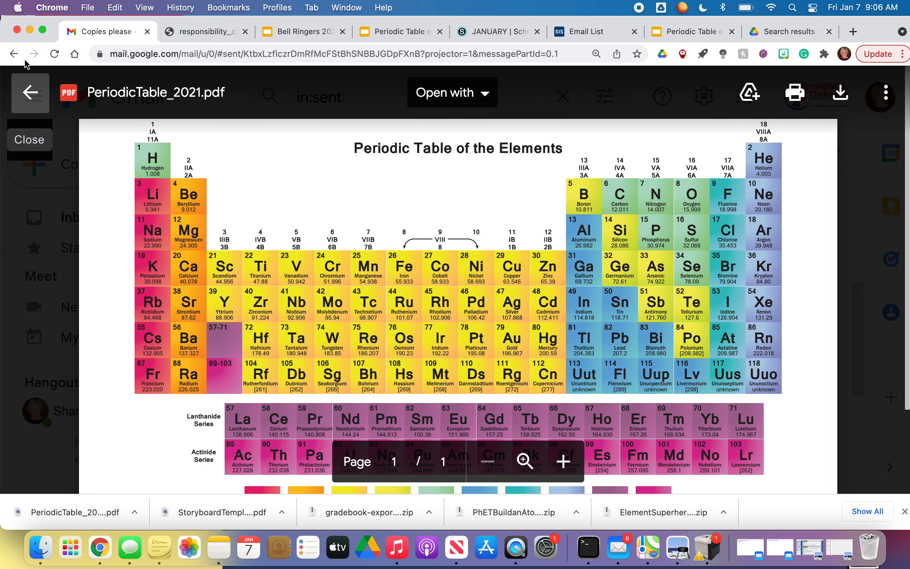
left_click(495, 31)
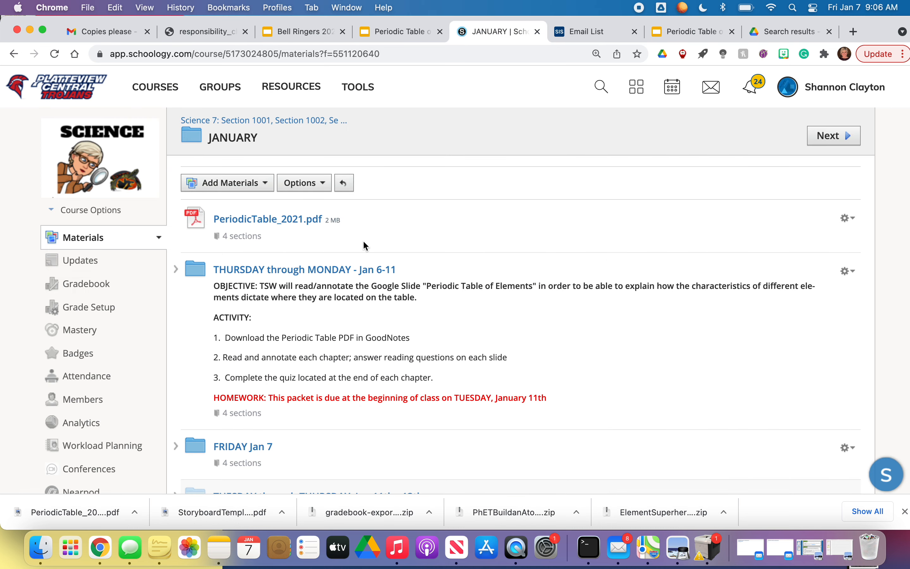
mouse_move(331, 283)
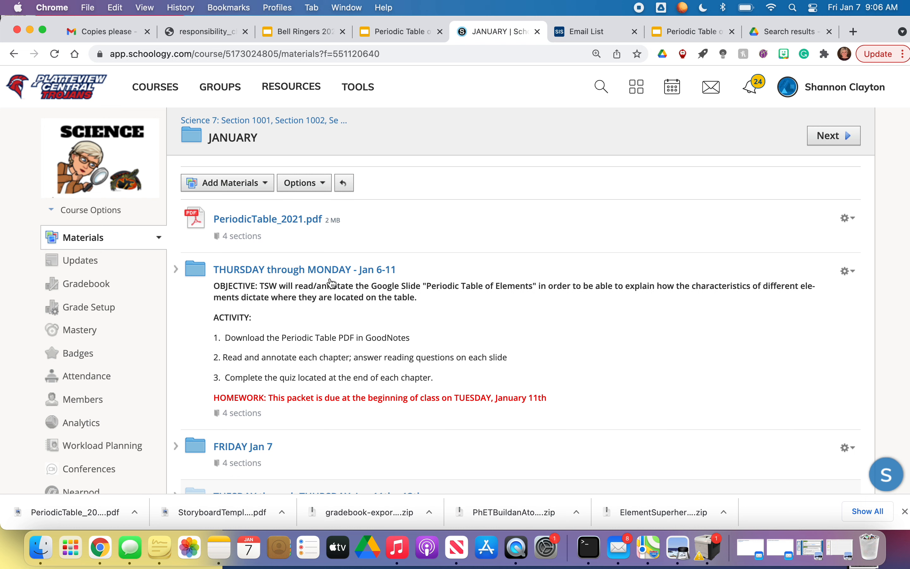
- Browse the 'What are simple substances?' and composition slides to the quiz slide, then return to January
left_click(399, 32)
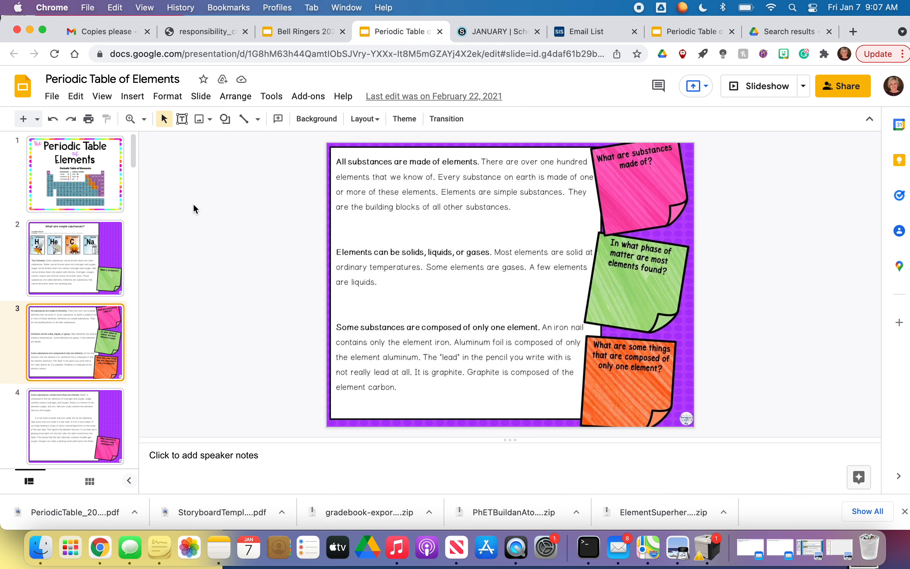
left_click(75, 258)
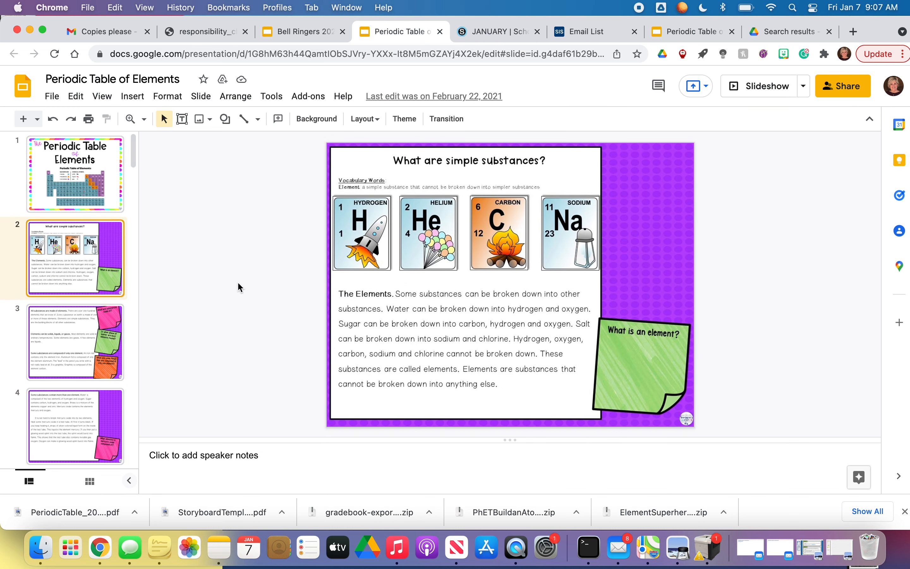
left_click(75, 343)
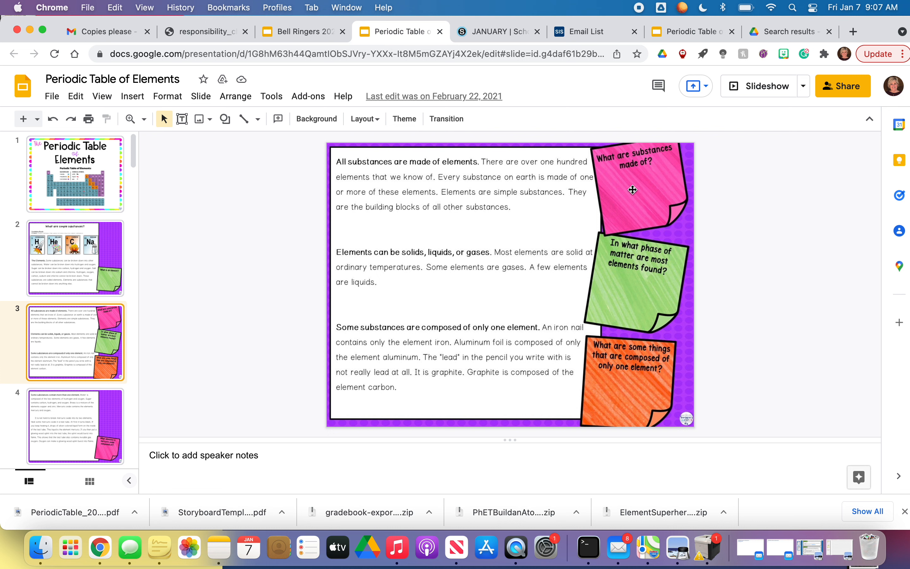
mouse_move(604, 304)
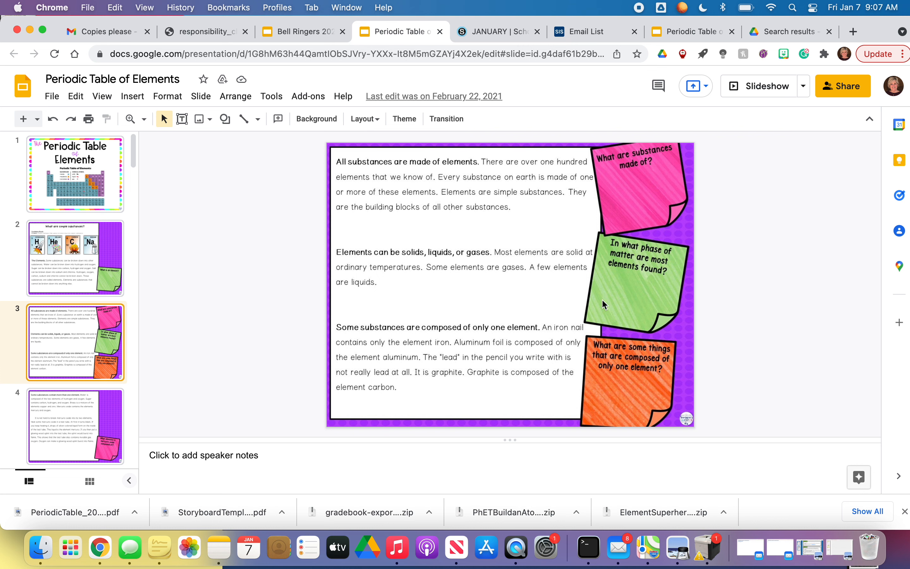
scroll("down", 3)
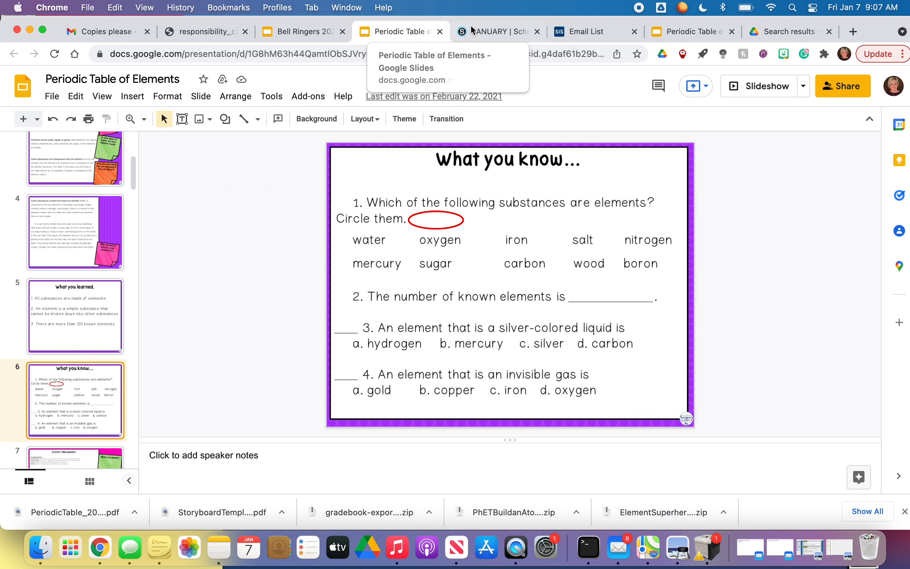
left_click(498, 32)
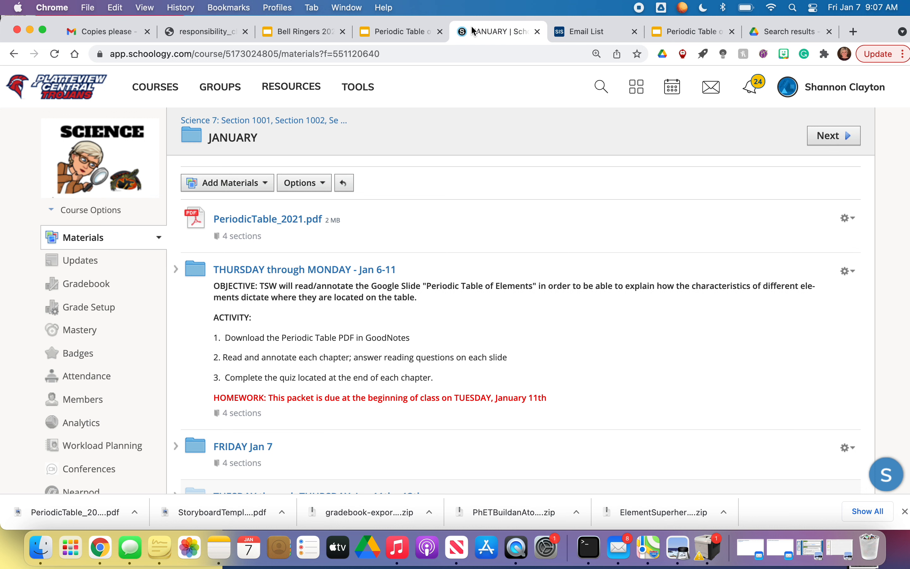
mouse_move(464, 33)
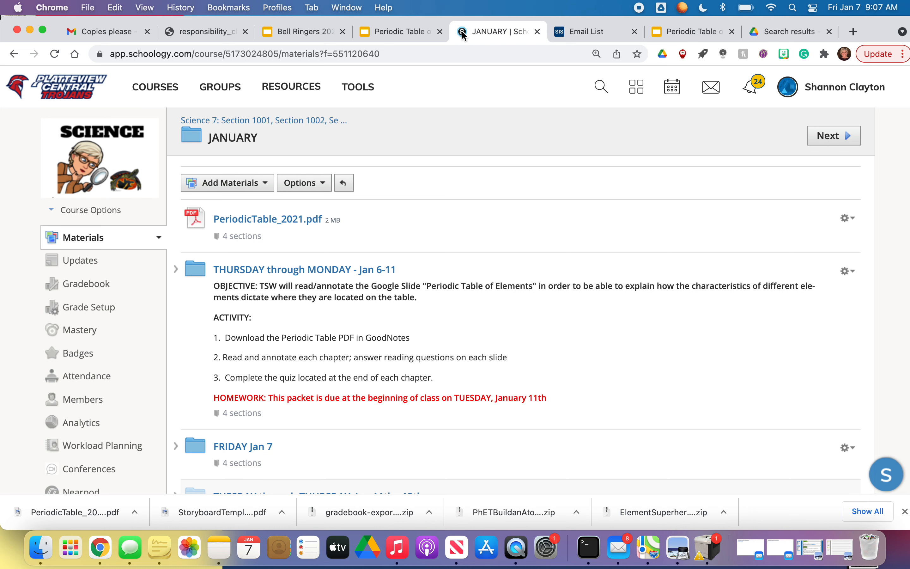
mouse_move(638, 9)
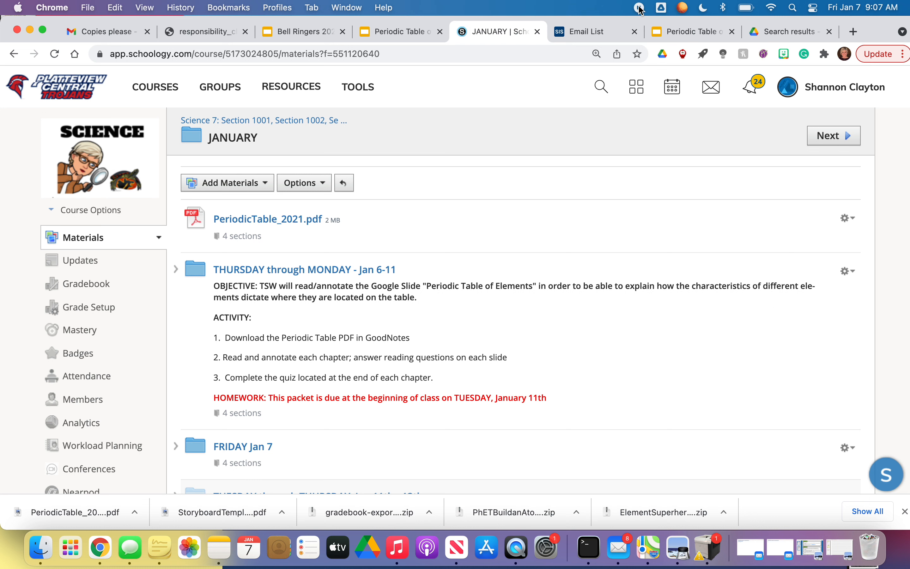